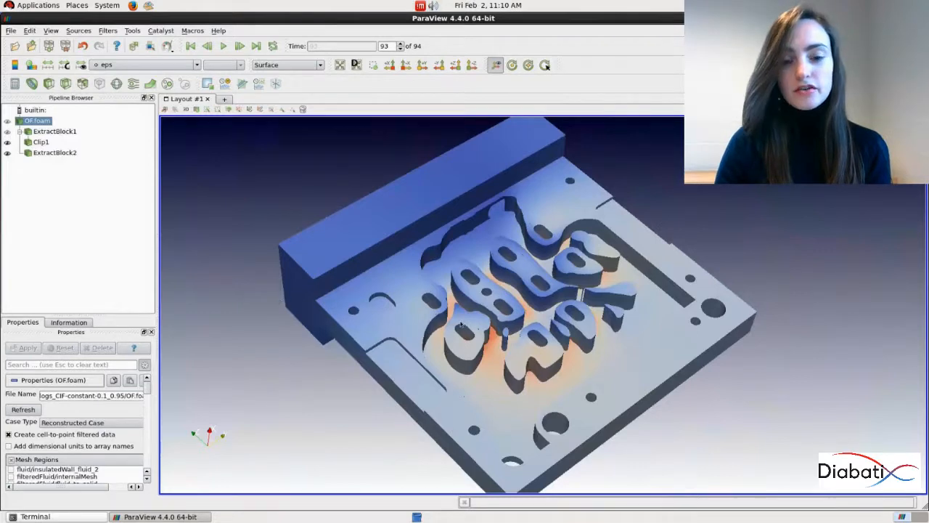
- Rotate the cooling-plate model to a flatter angle and back toward its original orientation
left_click_drag(462, 326, 508, 305)
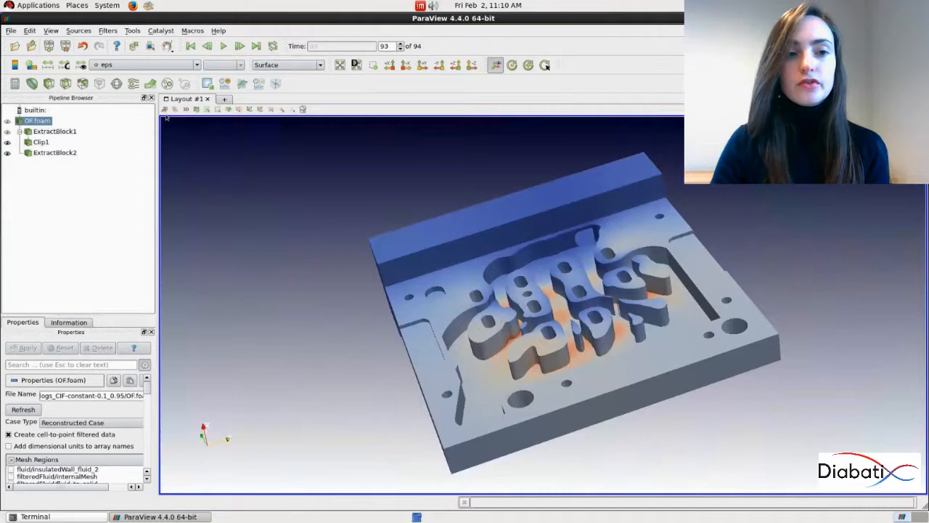
left_click_drag(508, 290, 472, 327)
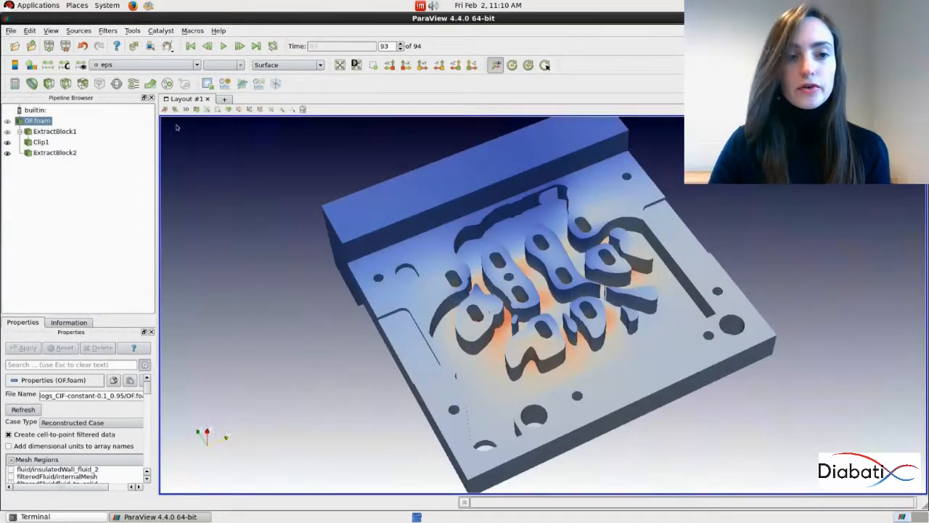
mouse_move(196, 108)
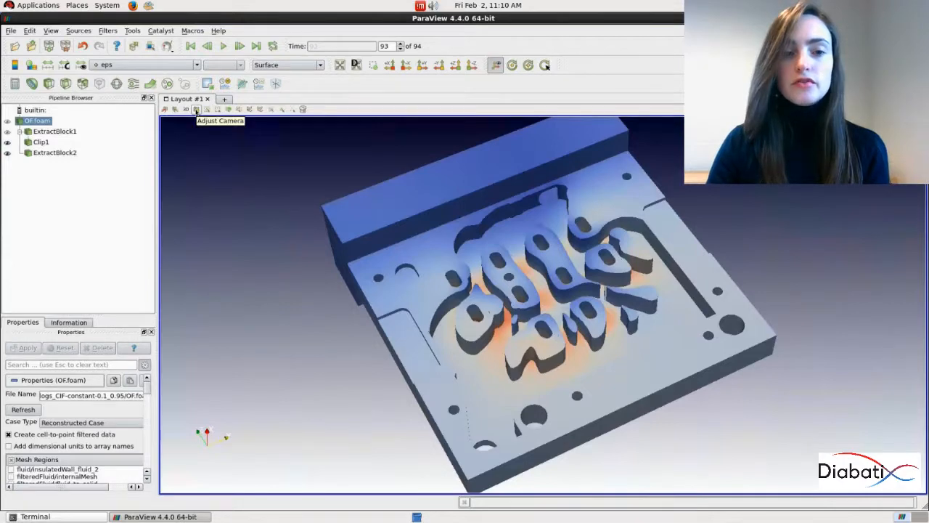
- Bring up the Adjust Camera dialog showing position, focal point and view-up values
left_click(196, 109)
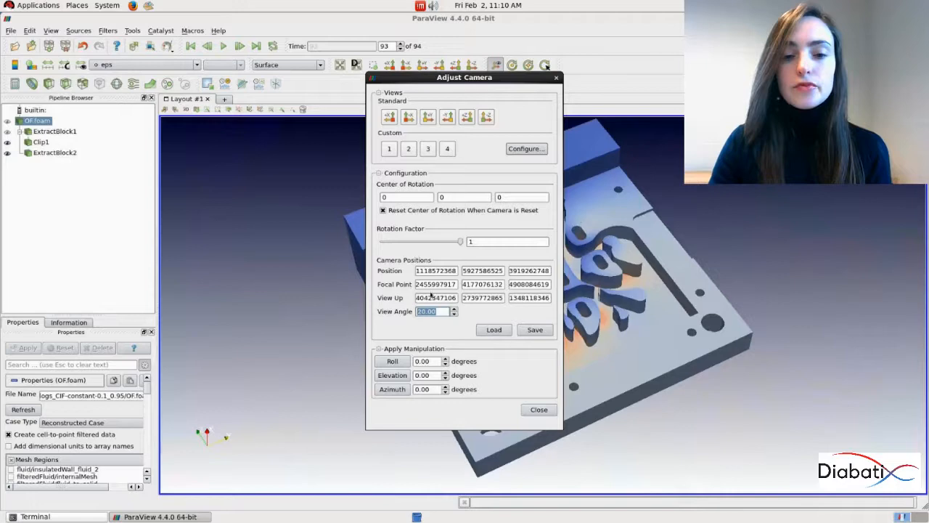
mouse_move(392, 360)
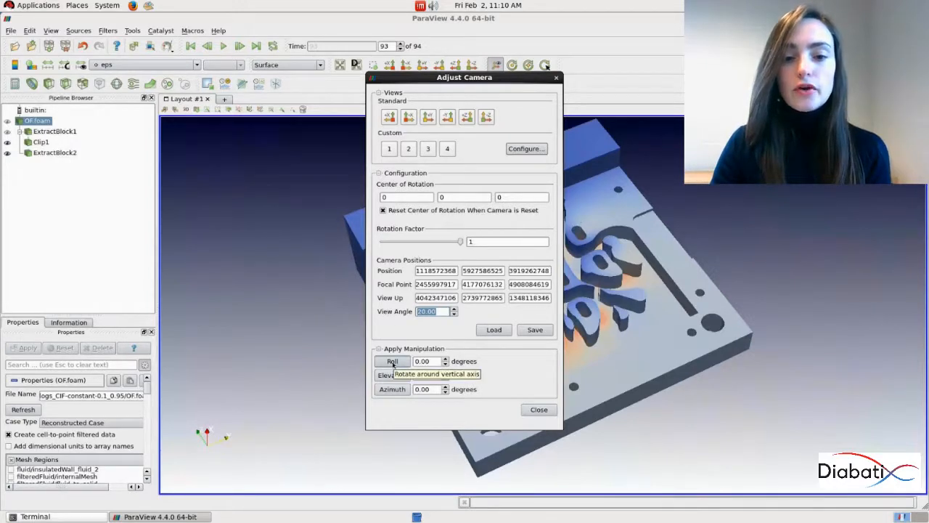
mouse_move(392, 375)
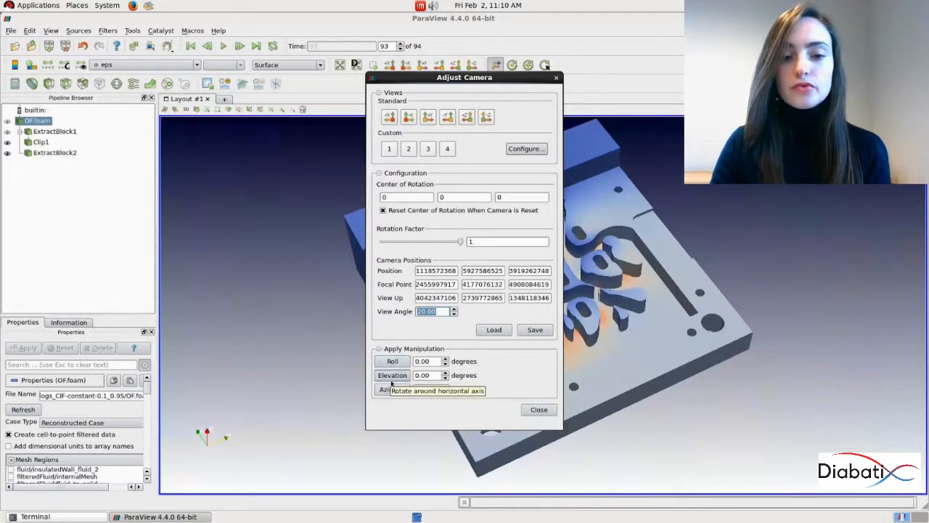
mouse_move(392, 390)
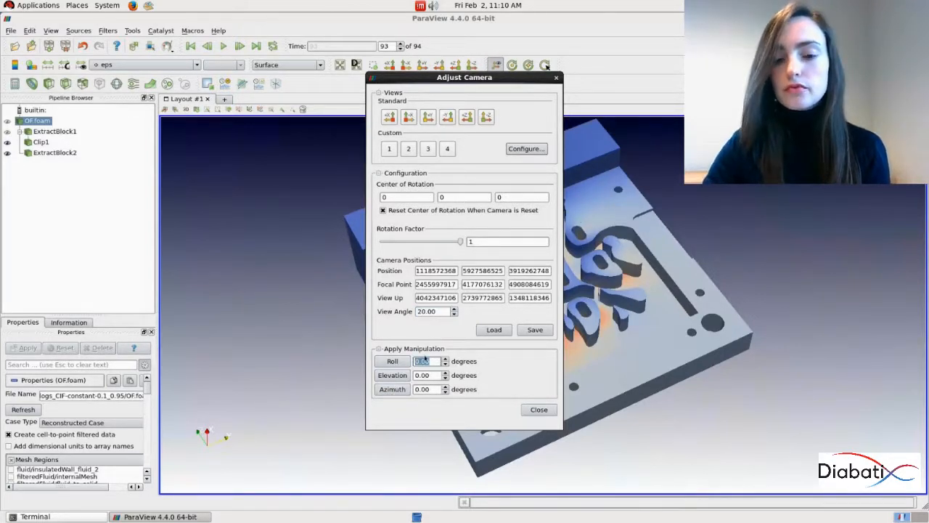
- Roll the heat-sink view by 20 degrees using the Apply Manipulation controls
type("20")
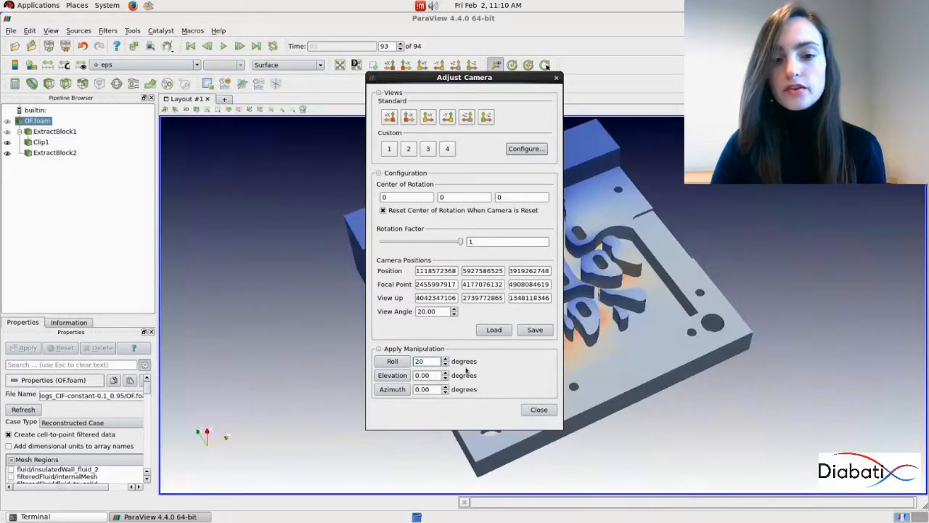
left_click(392, 360)
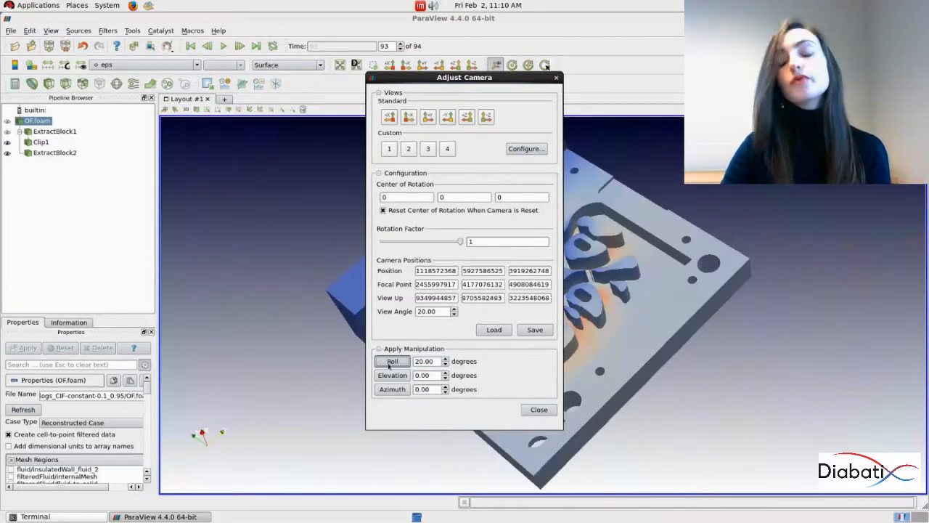
mouse_move(621, 303)
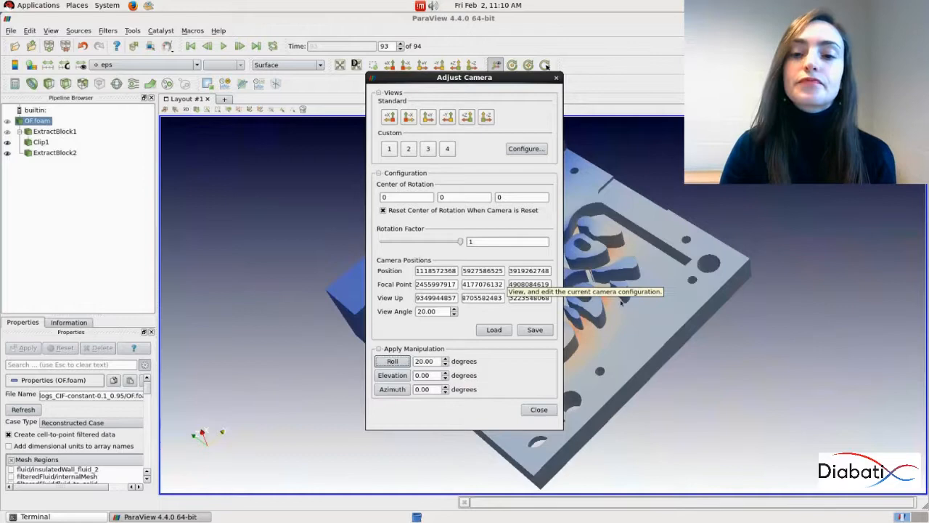
left_click(392, 360)
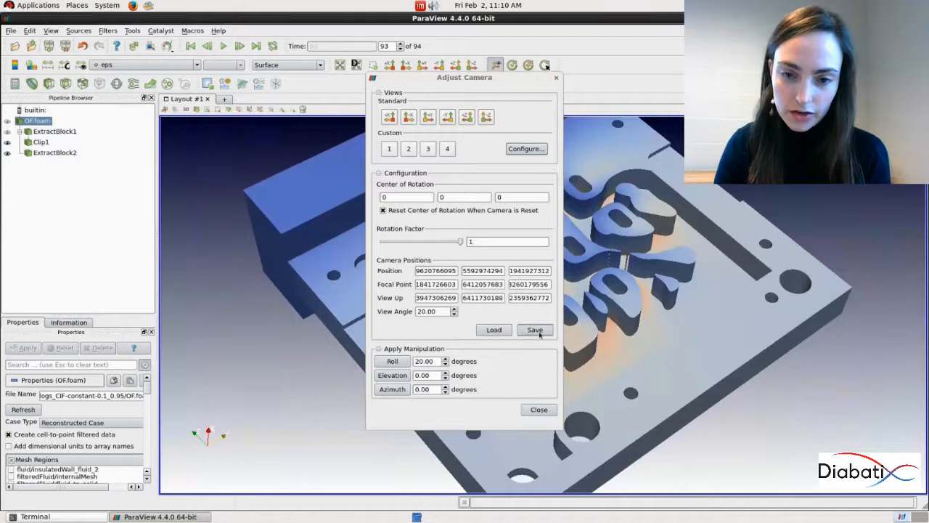
- Save the current camera configuration to a file named position1
left_click(534, 330)
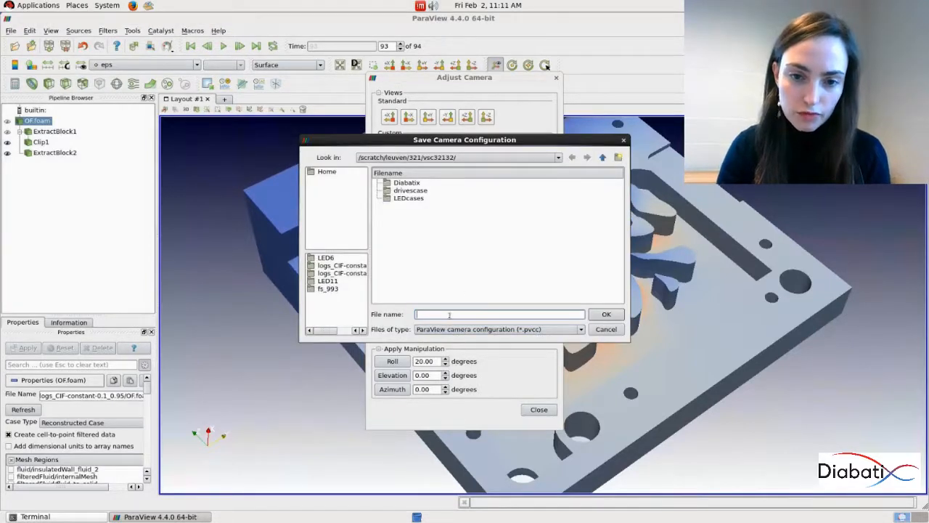
type("posit")
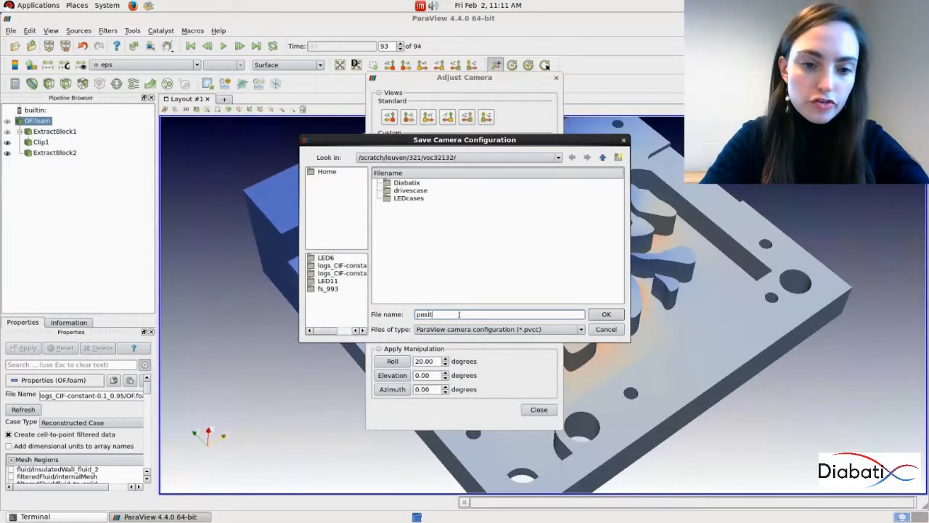
type("ion1")
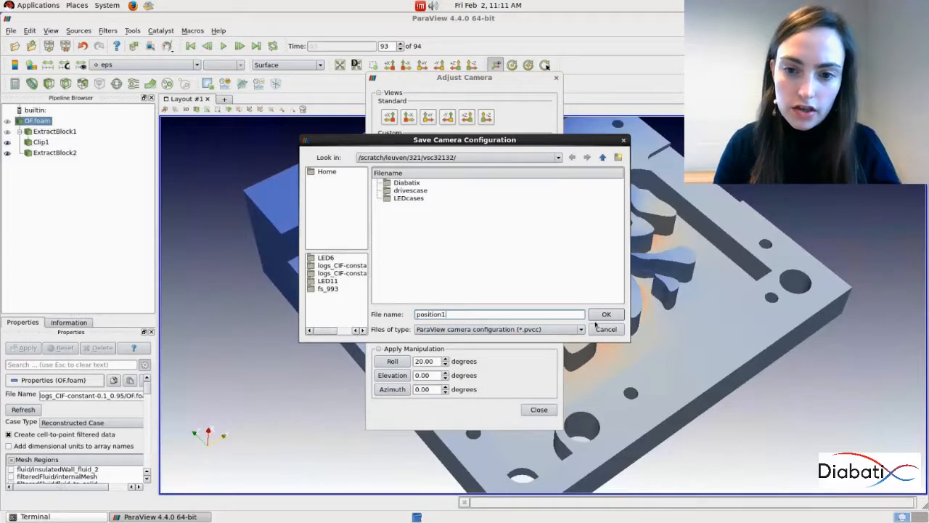
left_click(607, 313)
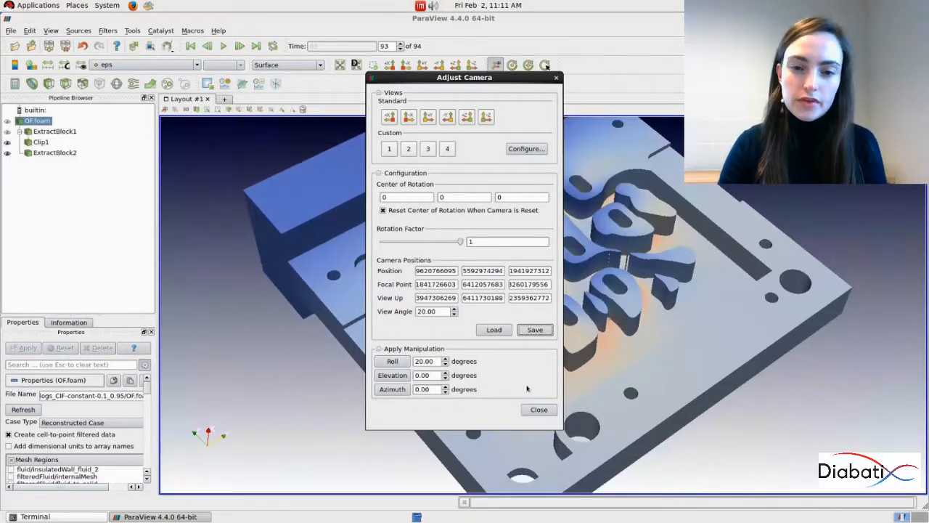
- Load position1.pvcc to restore the rolled heat-sink camera view
left_click(539, 409)
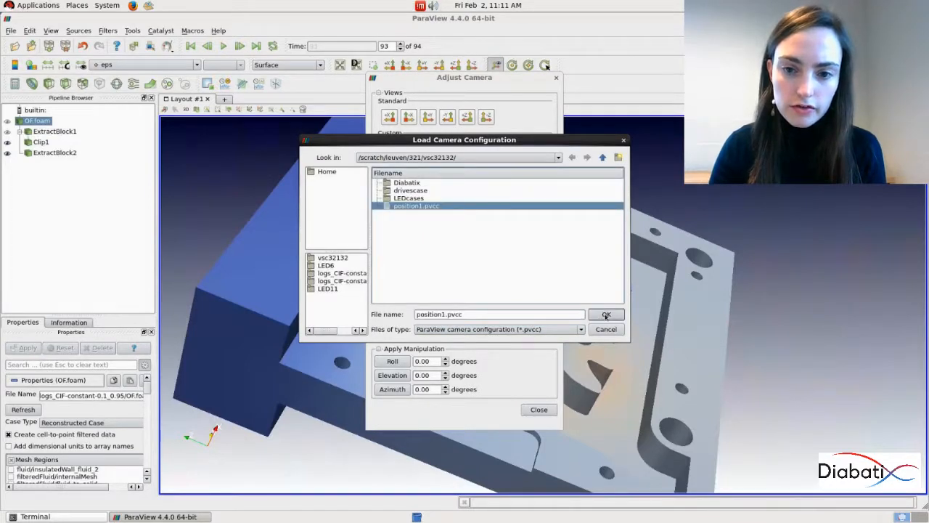
left_click(607, 314)
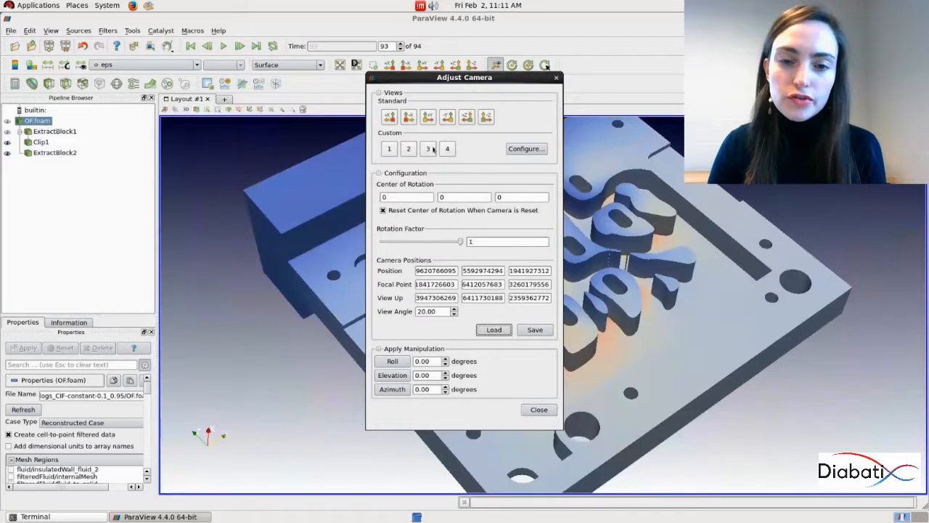
- Assign the current view to custom view button 1, confirm, and close the camera settings
left_click(525, 148)
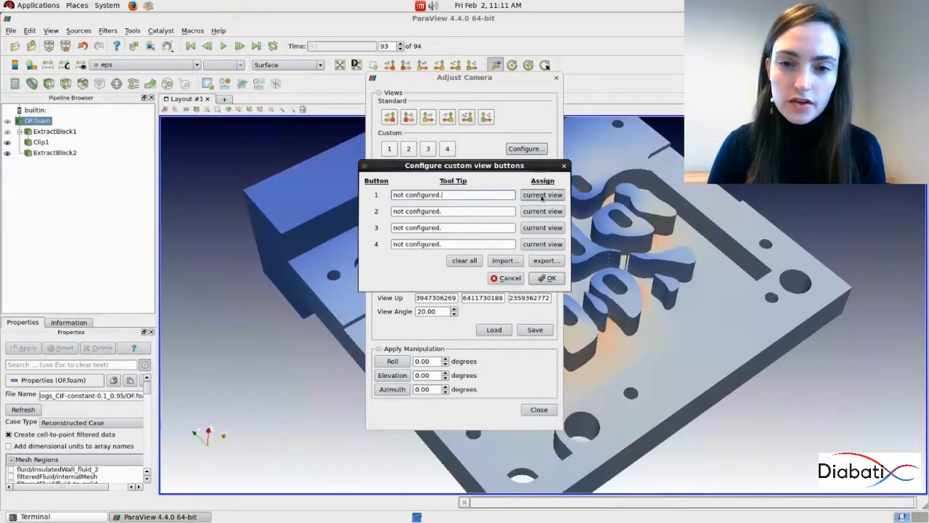
left_click(543, 194)
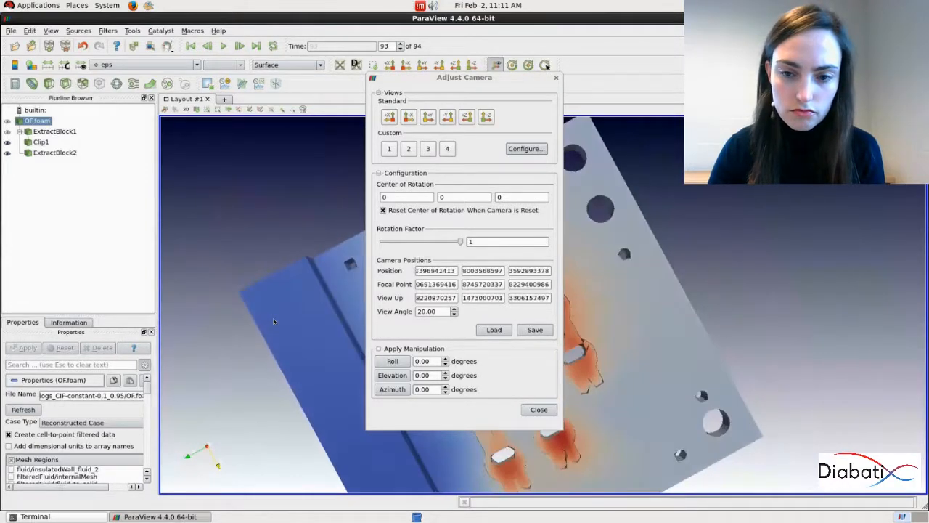
left_click(526, 148)
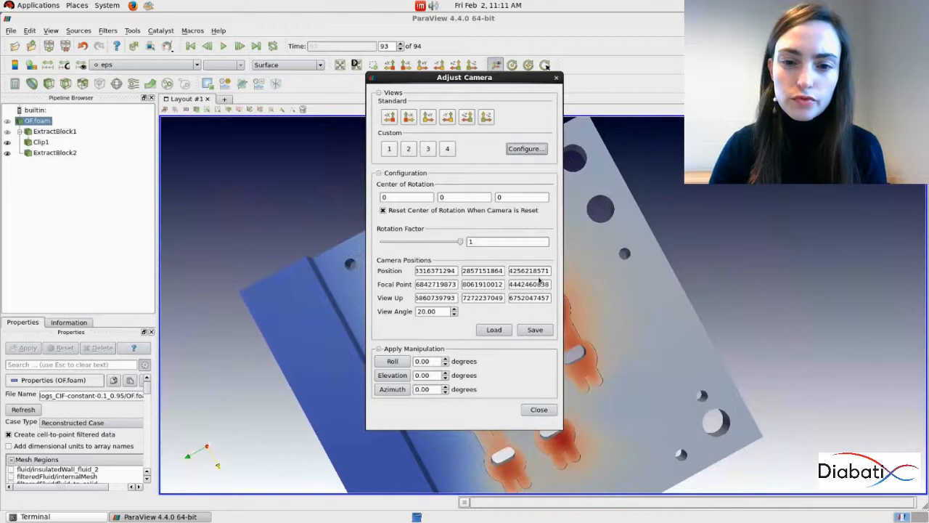
left_click(538, 410)
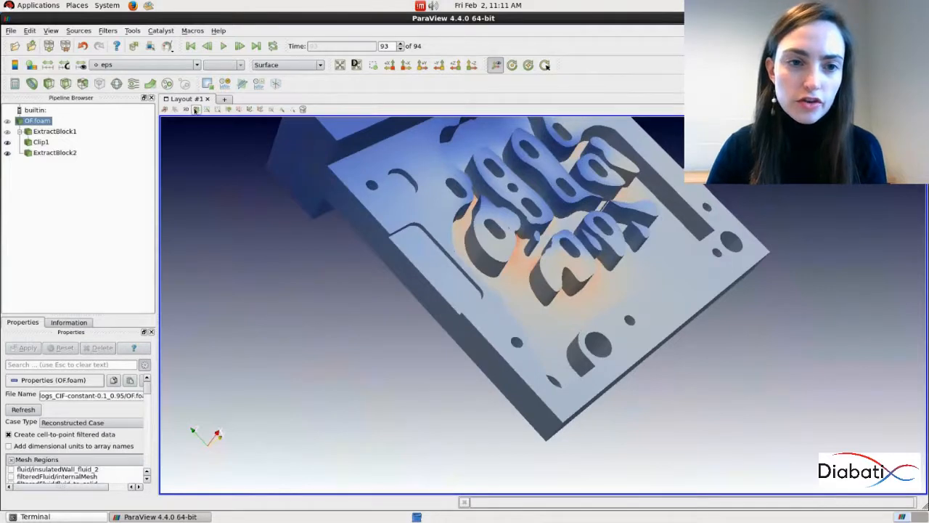
- Switch between custom views 1 and 2 and reopen the custom view button setup
left_click(546, 64)
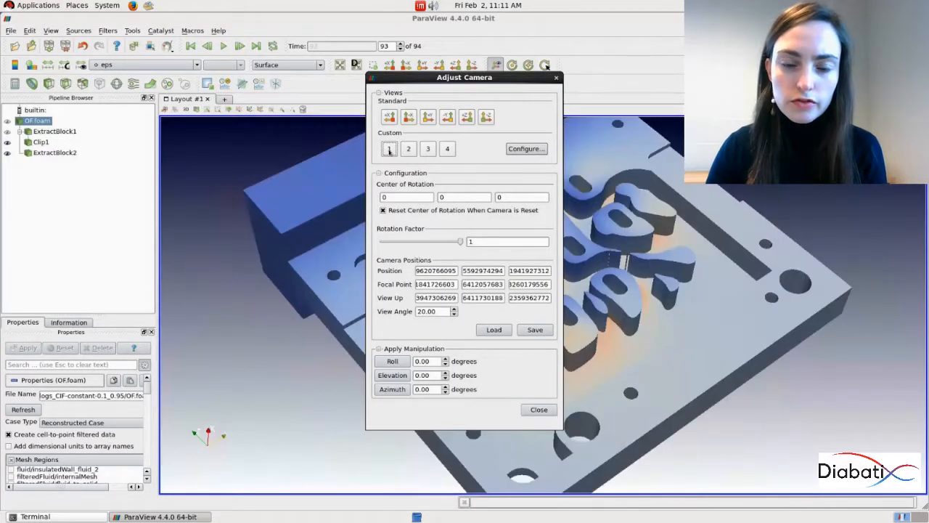
left_click(389, 148)
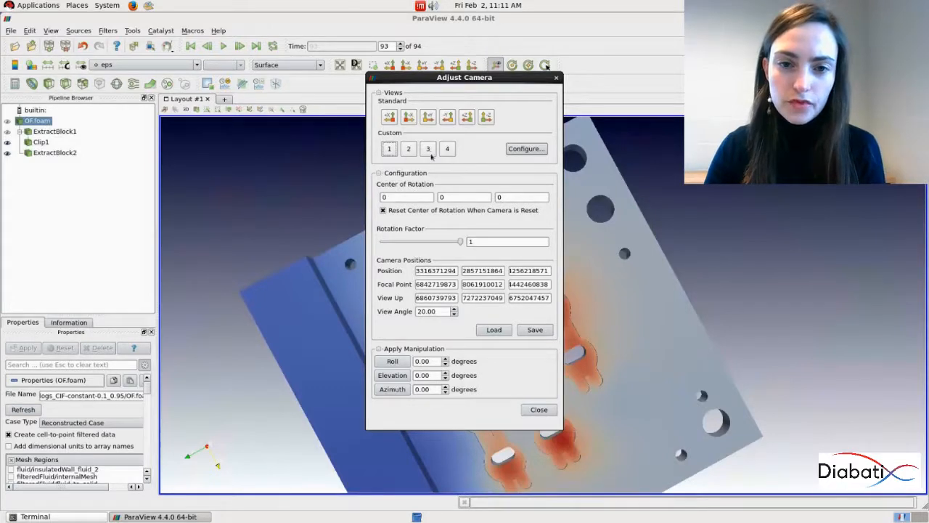
left_click(525, 148)
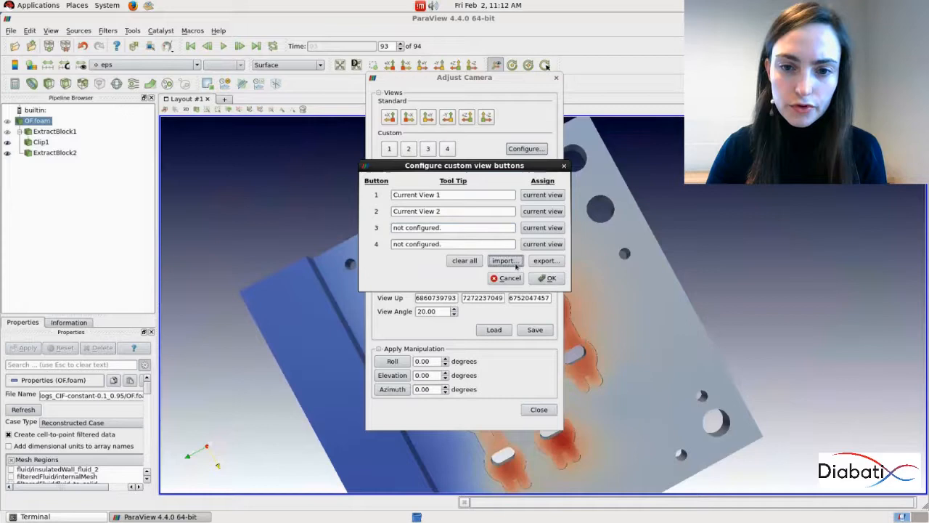
- Cancel the import file chooser, accept both custom view assignments and close the camera dialogs
left_click(503, 260)
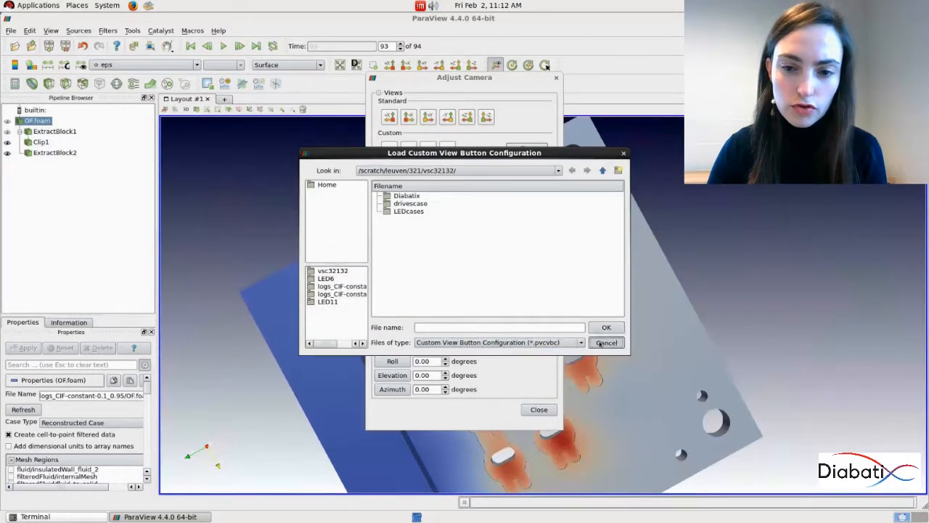
left_click(607, 342)
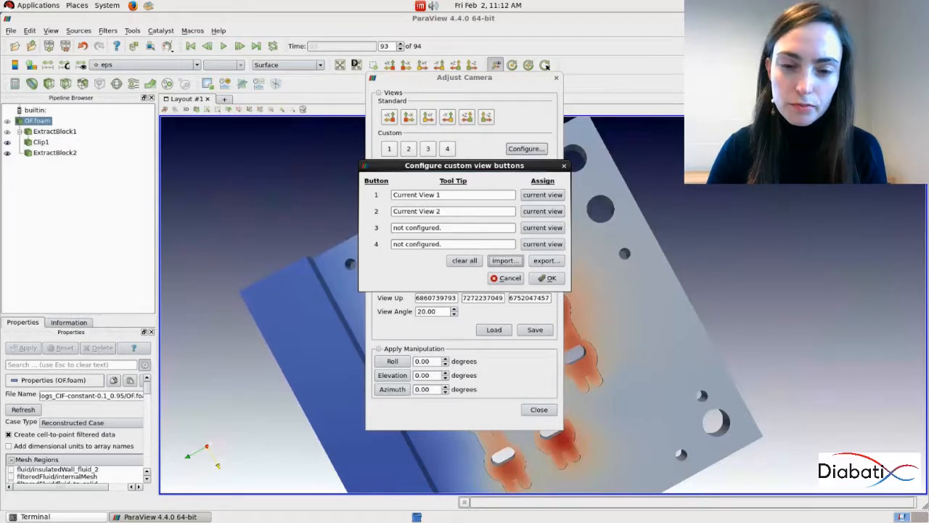
left_click(505, 278)
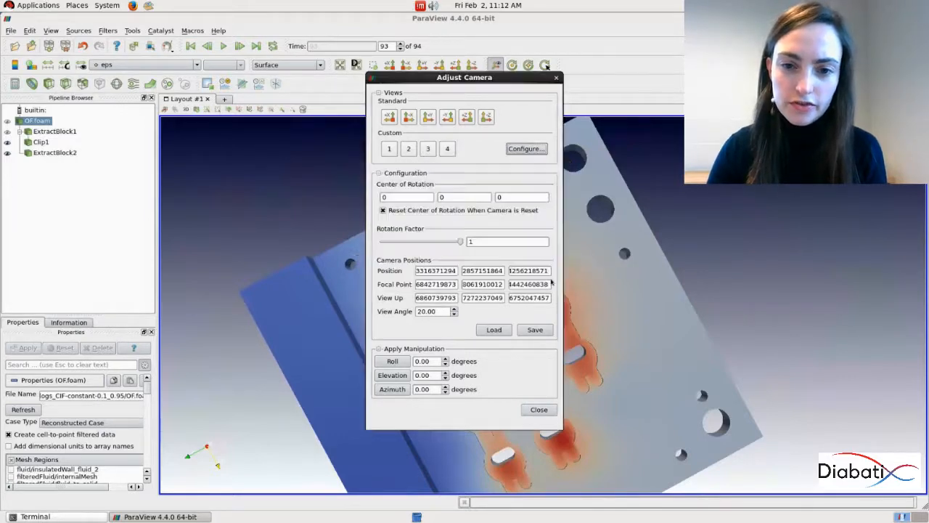
left_click(538, 410)
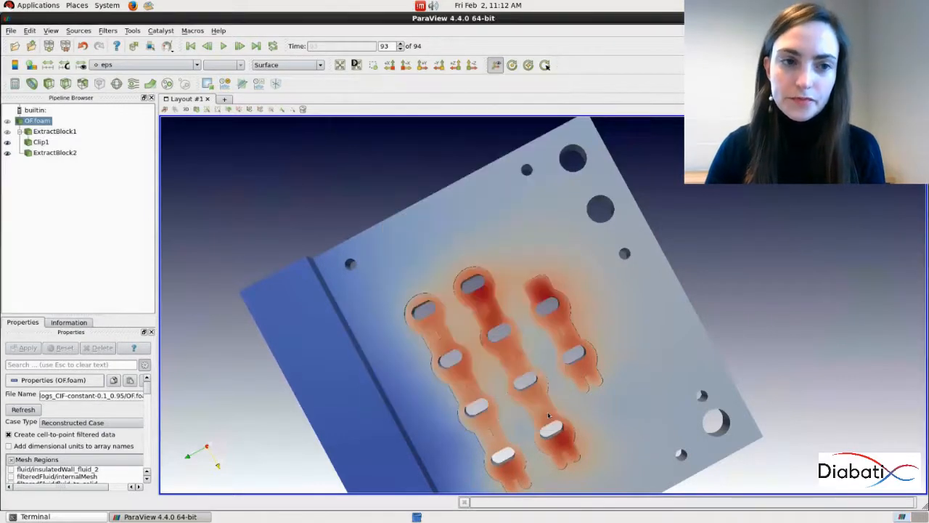